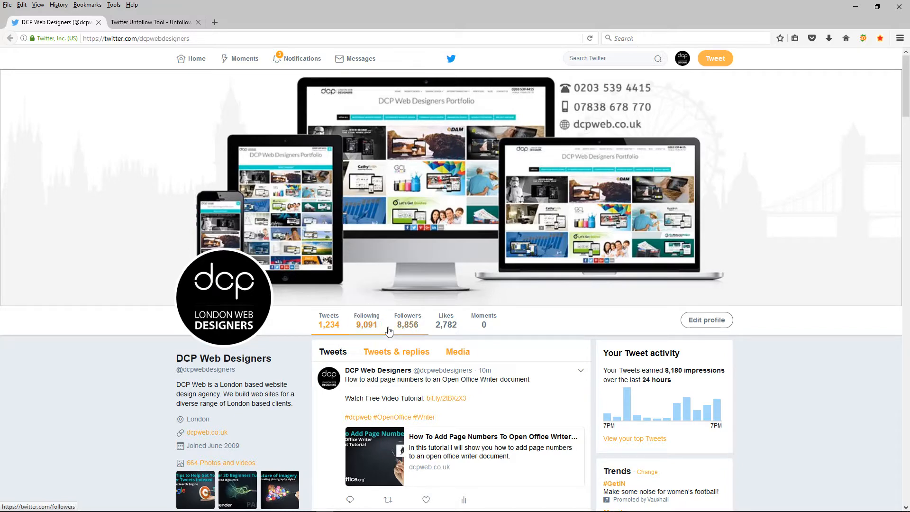
{"action": "mouse_move", "coordinate": [407, 324]}
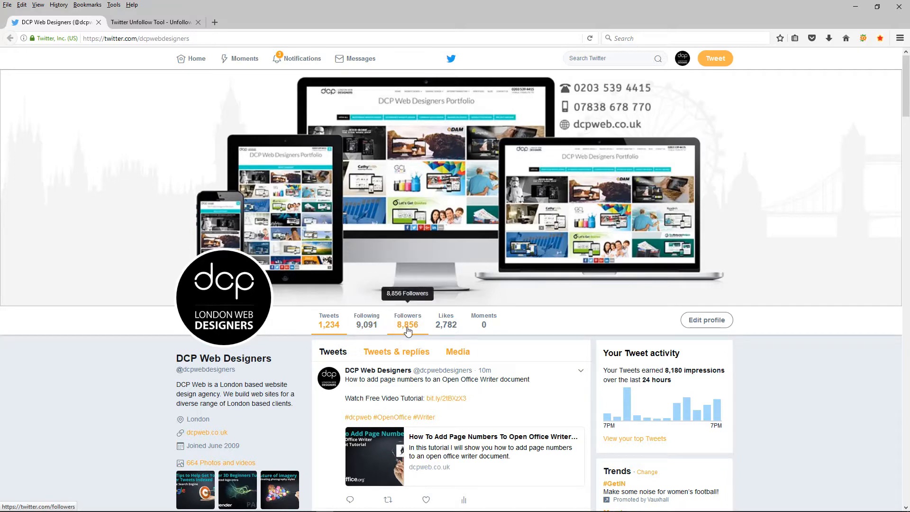
{"action": "mouse_move", "coordinate": [390, 323]}
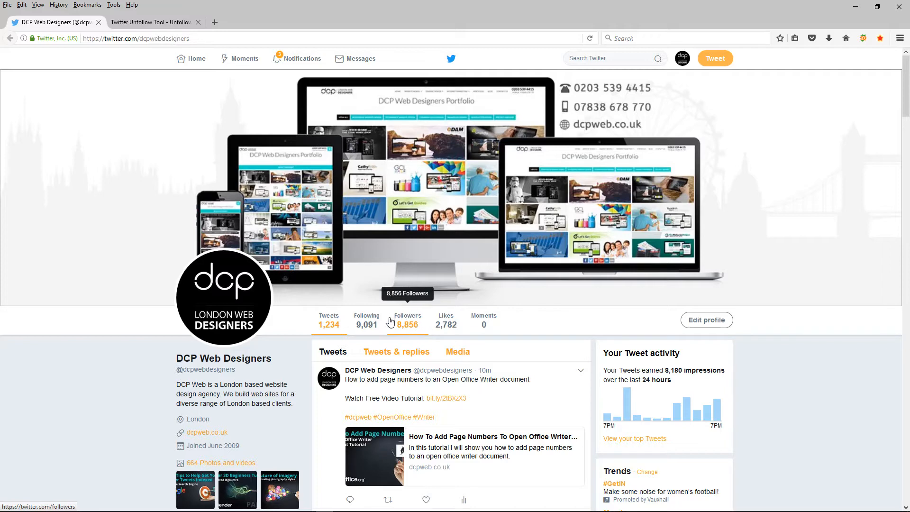
{"action": "mouse_move", "coordinate": [390, 336]}
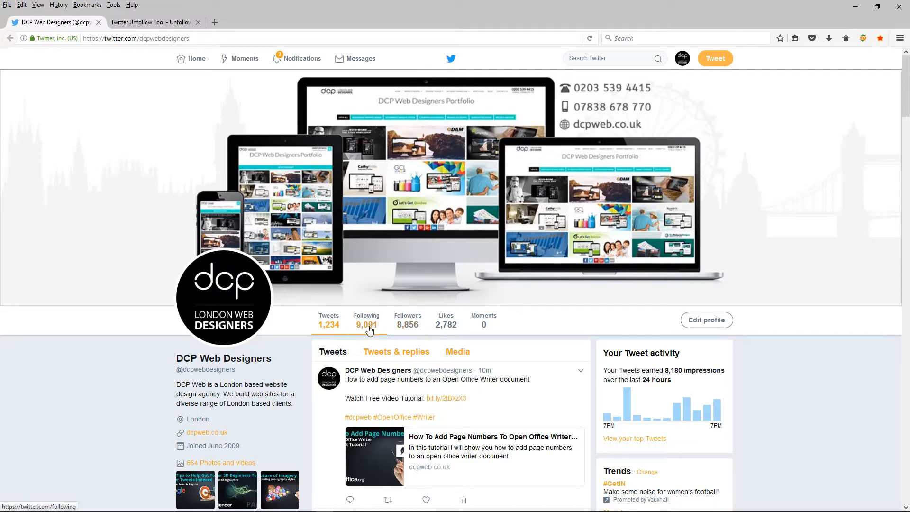
{"action": "mouse_move", "coordinate": [367, 328]}
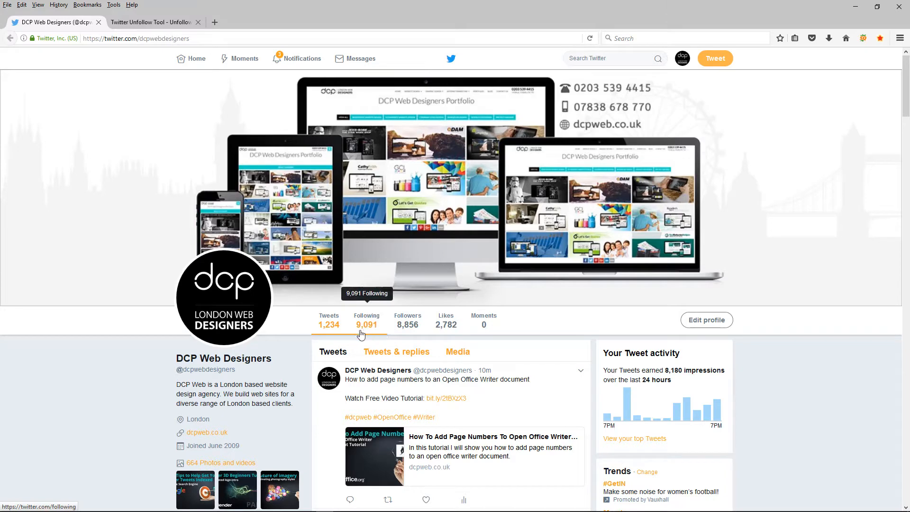
{"action": "mouse_move", "coordinate": [378, 334]}
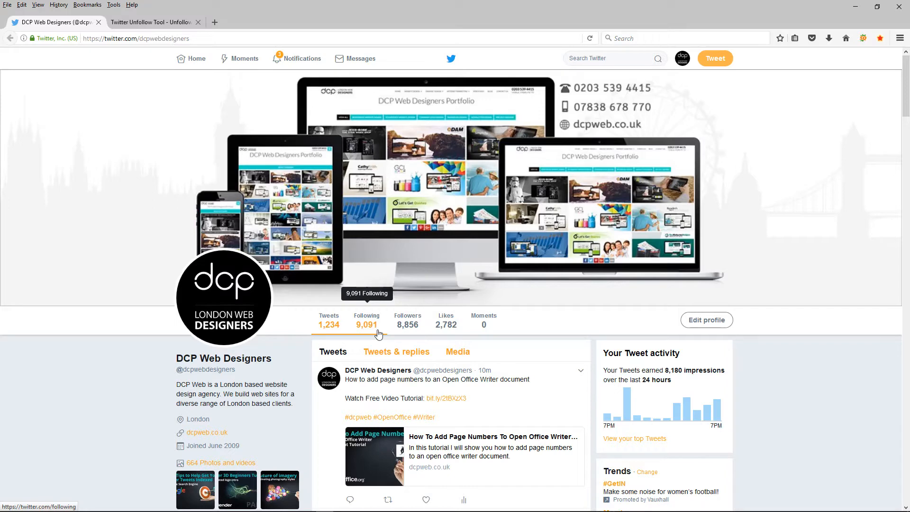
{"action": "mouse_move", "coordinate": [364, 331]}
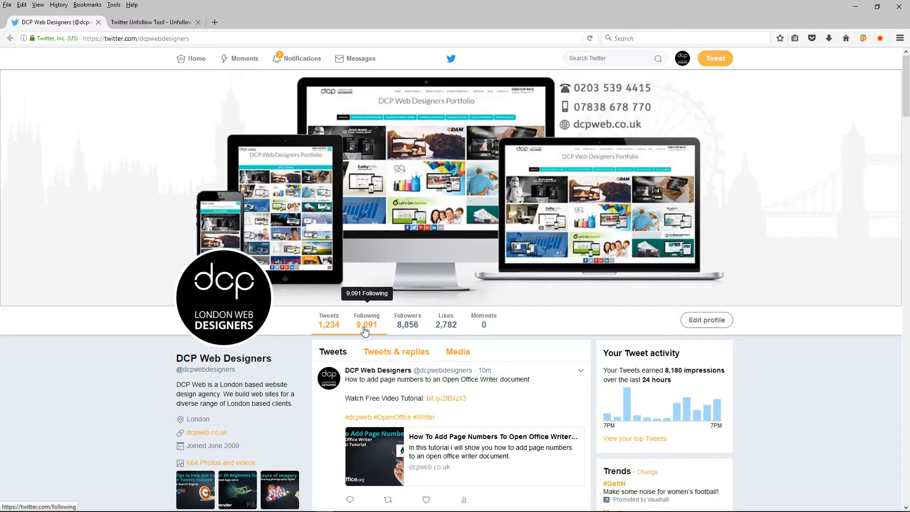
{"action": "mouse_move", "coordinate": [372, 334]}
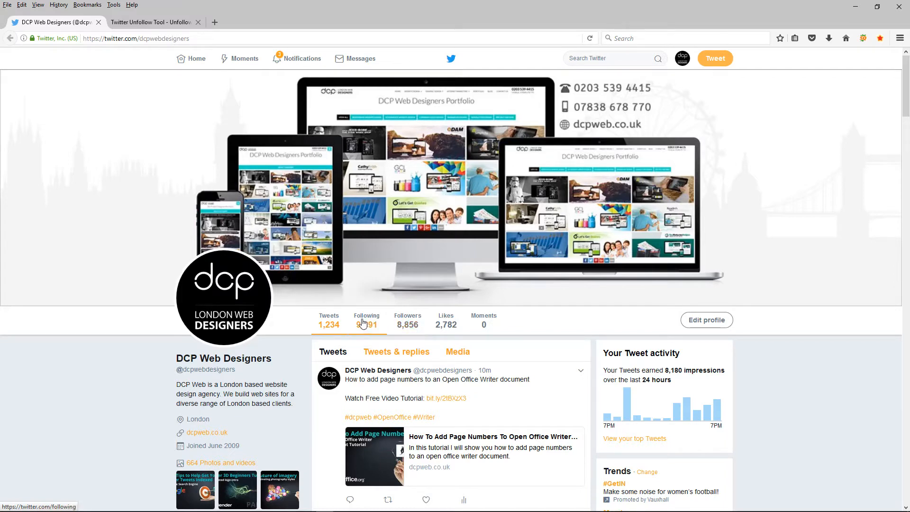
{"action": "mouse_move", "coordinate": [366, 324]}
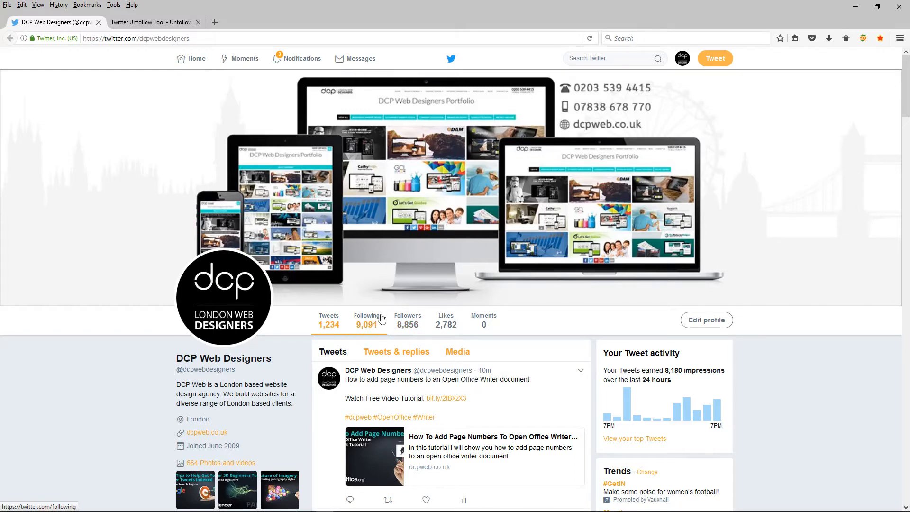
- Sign in to iUnfollow with the Twitter account to reach its Unfollow page
{"action": "left_click", "coordinate": [152, 22]}
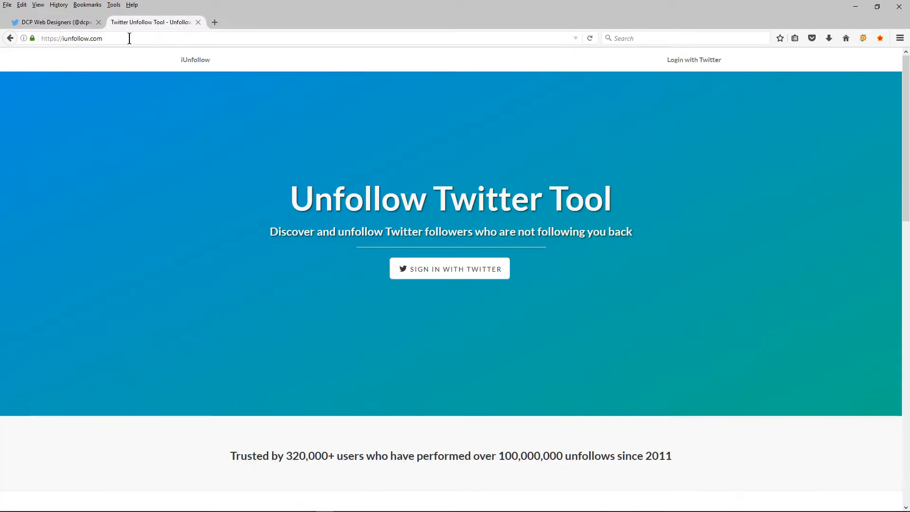
{"action": "double_click", "coordinate": [64, 38]}
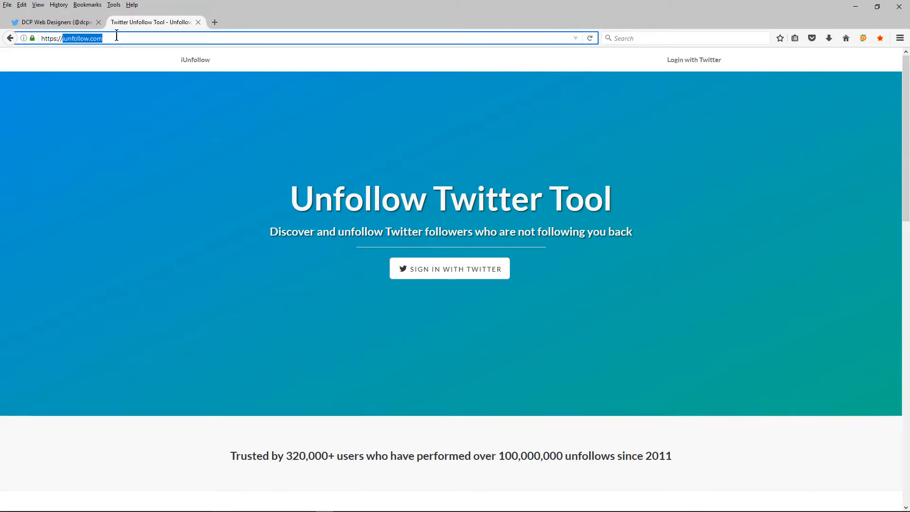
{"action": "mouse_move", "coordinate": [299, 206]}
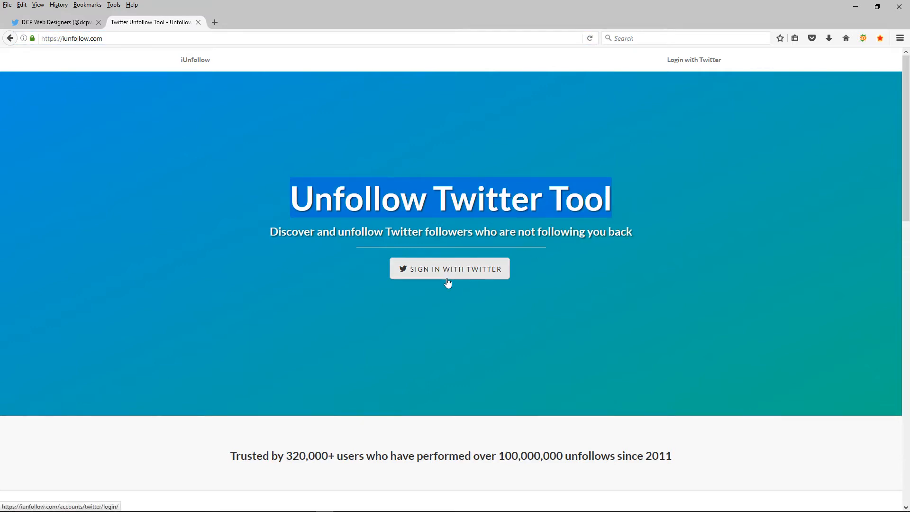
{"action": "left_click", "coordinate": [449, 269]}
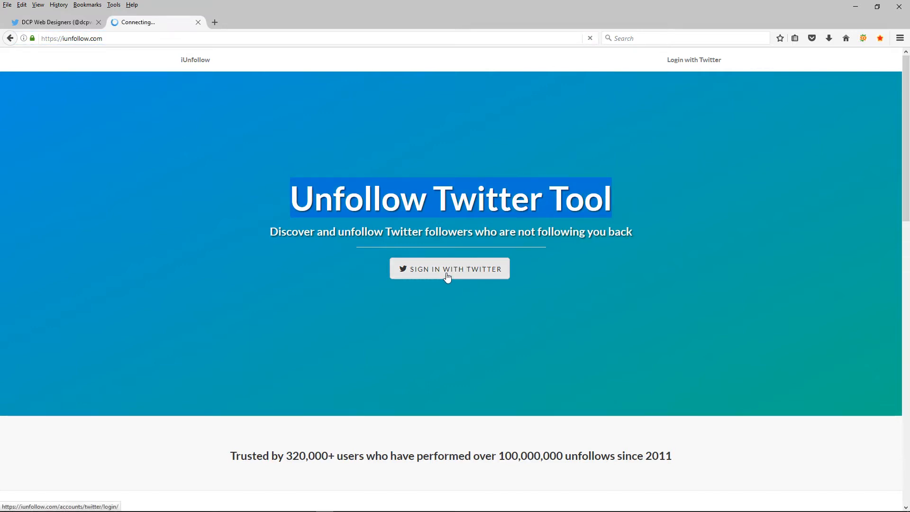
{"action": "left_click", "coordinate": [450, 269]}
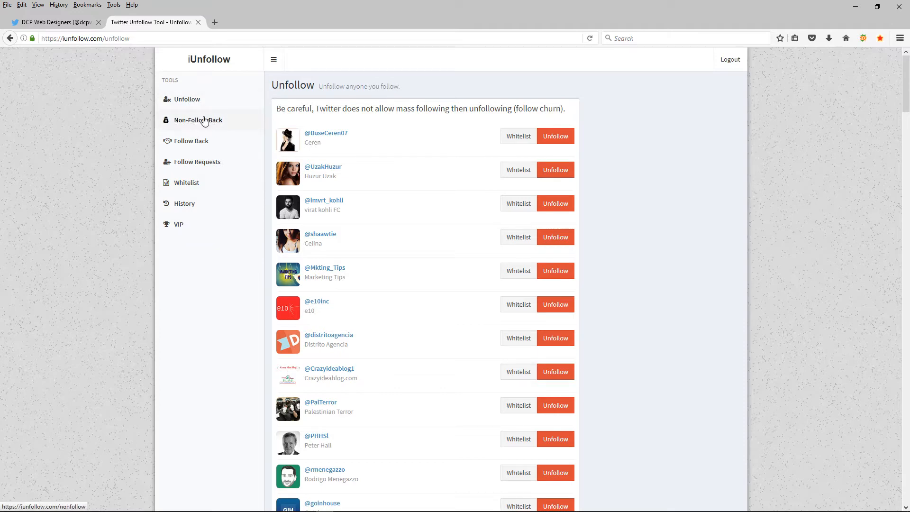
- Open the Non-Follow Back list and scroll down through it and back to the top
{"action": "left_click", "coordinate": [198, 119]}
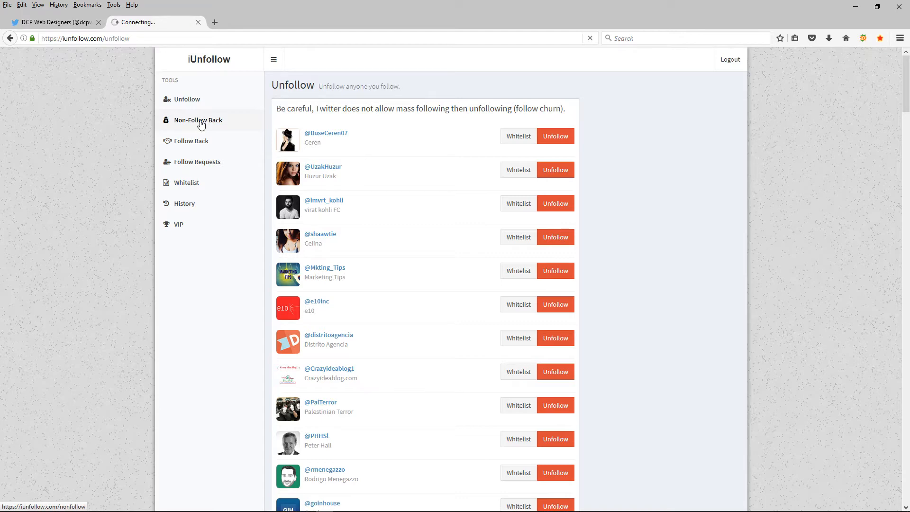
{"action": "left_click", "coordinate": [199, 119]}
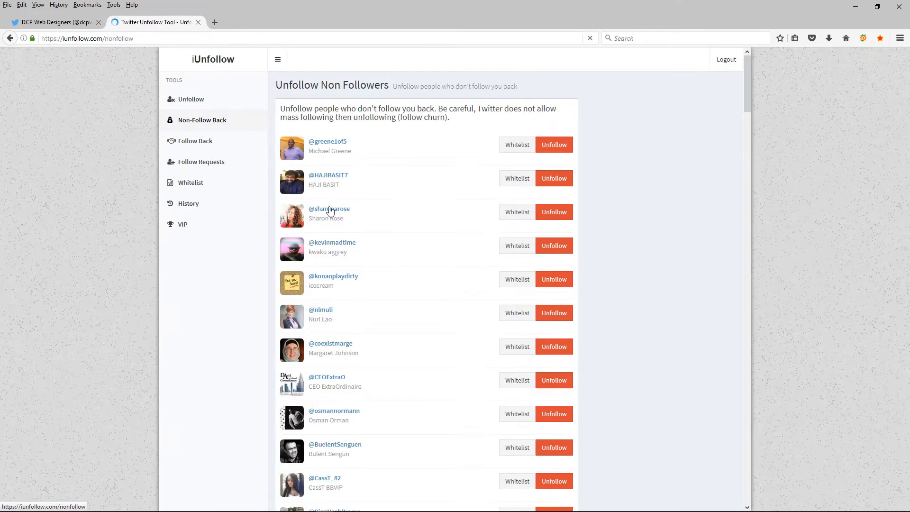
{"action": "scroll", "scroll_direction": "down", "scroll_amount": 3}
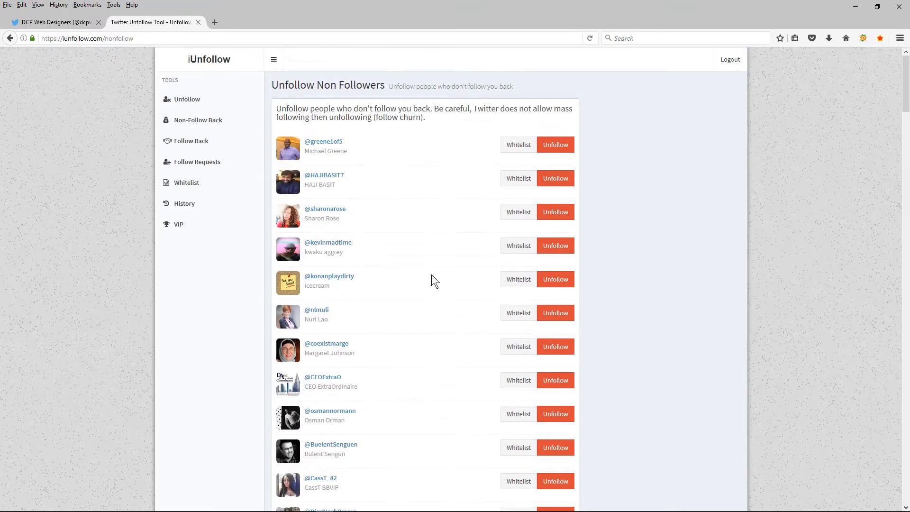
{"action": "scroll", "scroll_direction": "down", "scroll_amount": 3}
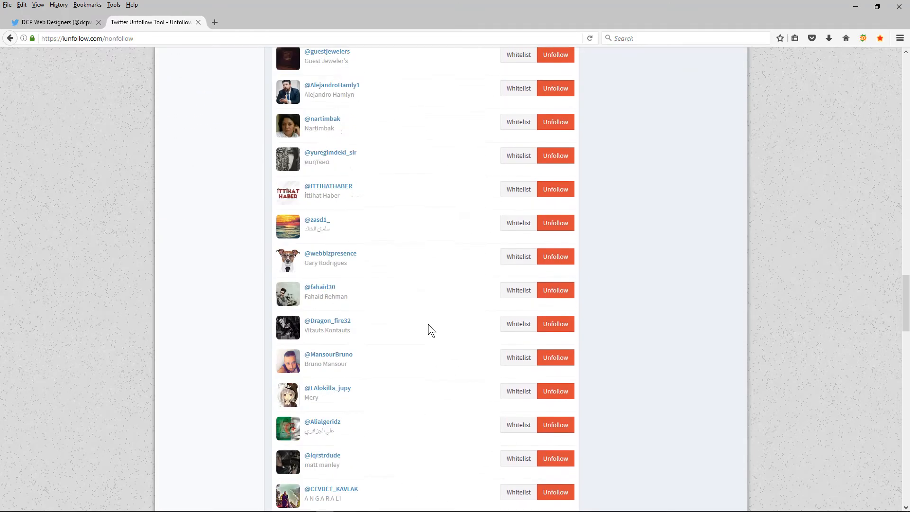
{"action": "scroll", "scroll_direction": "up", "scroll_amount": 3}
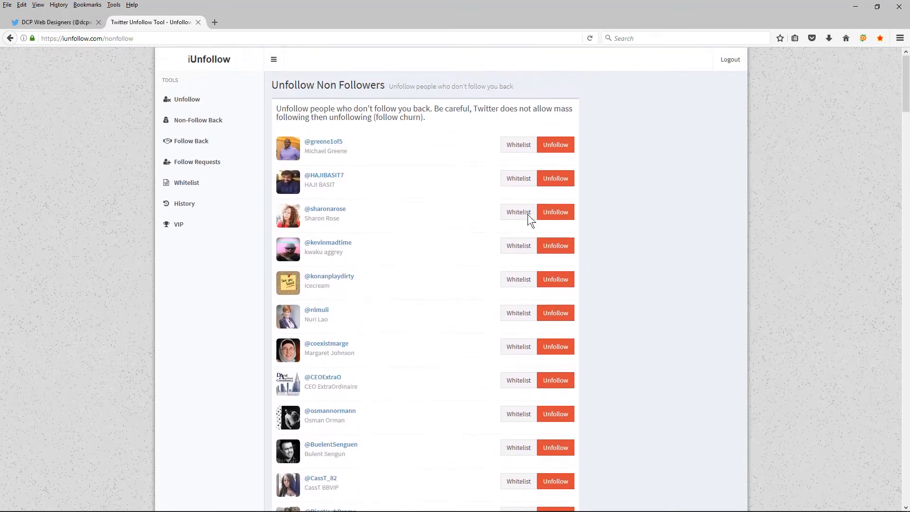
{"action": "left_click", "coordinate": [554, 144]}
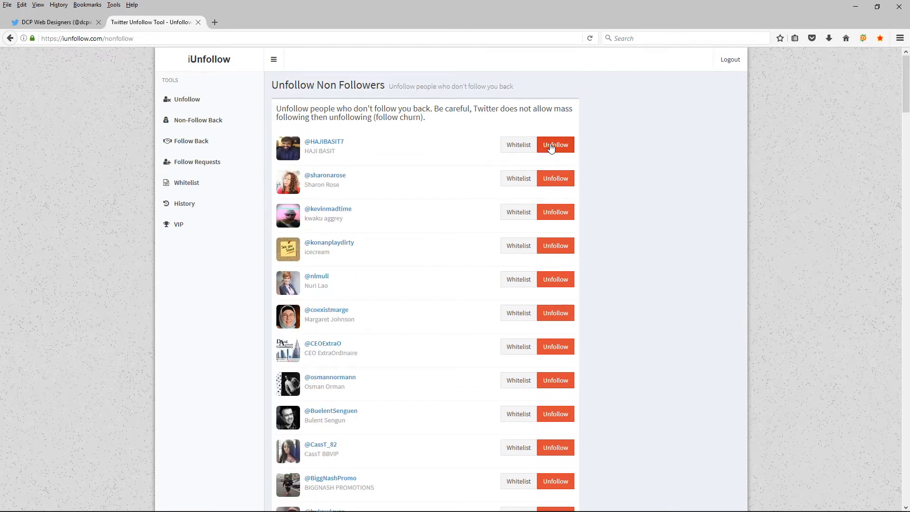
{"action": "left_click", "coordinate": [554, 145]}
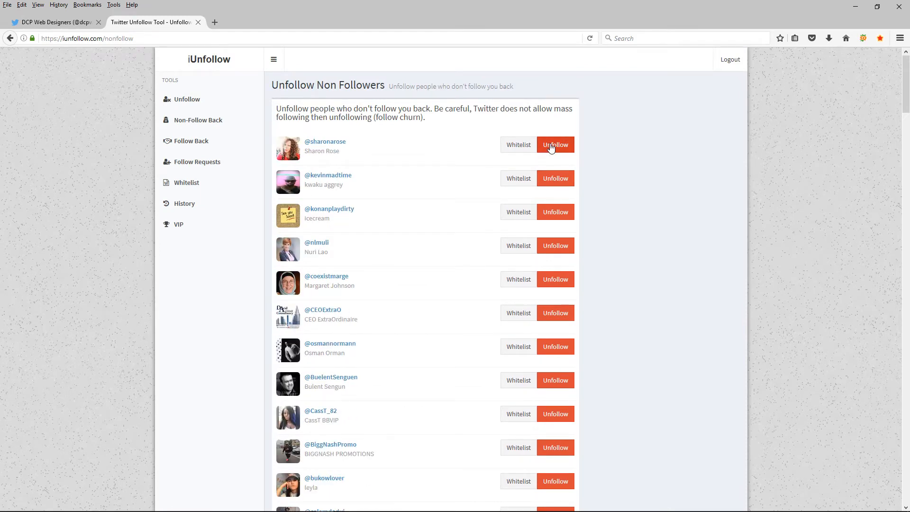
{"action": "left_click", "coordinate": [555, 145]}
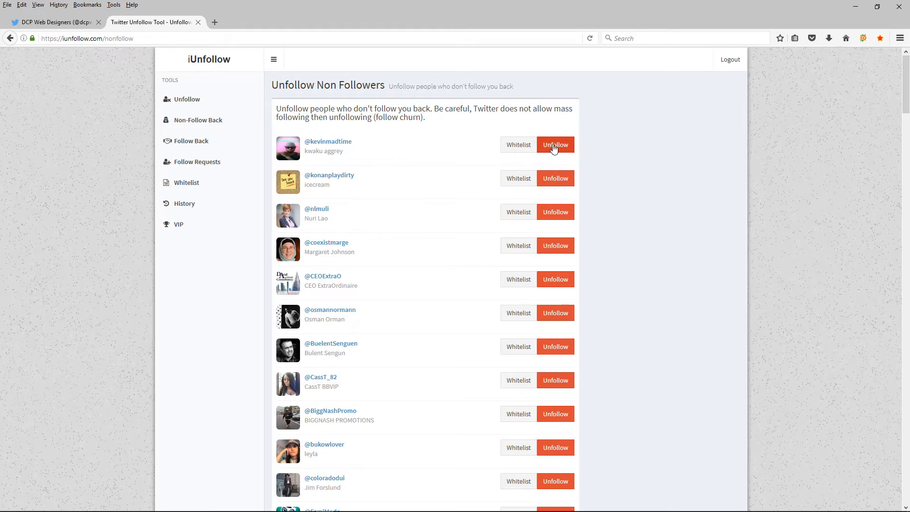
{"action": "left_click", "coordinate": [554, 145]}
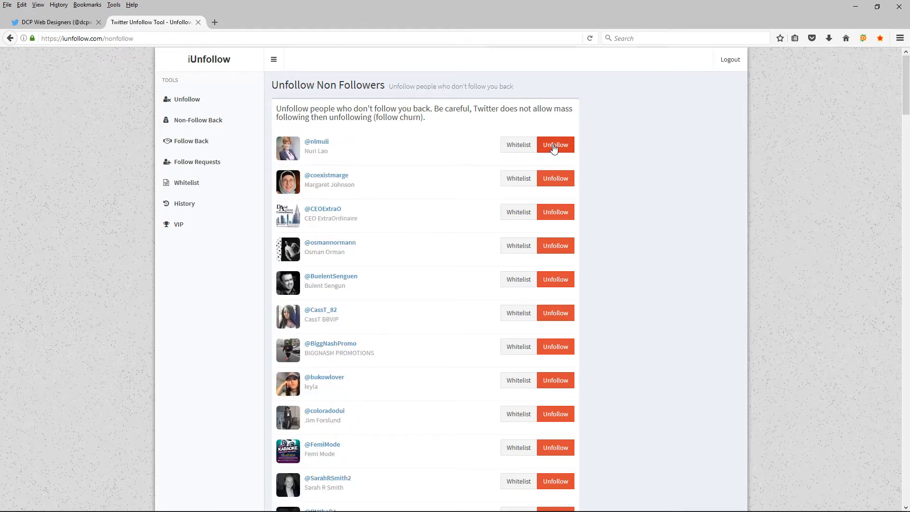
{"action": "left_click", "coordinate": [554, 145]}
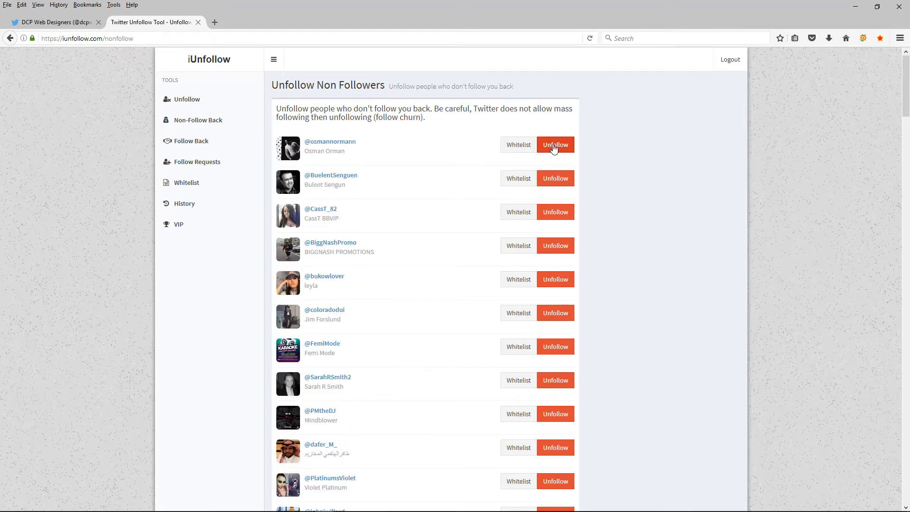
{"action": "left_click", "coordinate": [554, 145]}
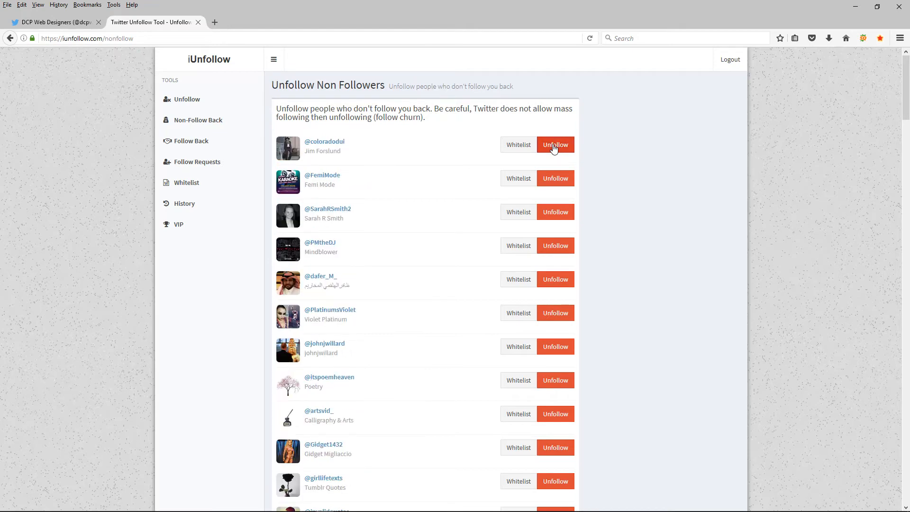
{"action": "left_click", "coordinate": [554, 145]}
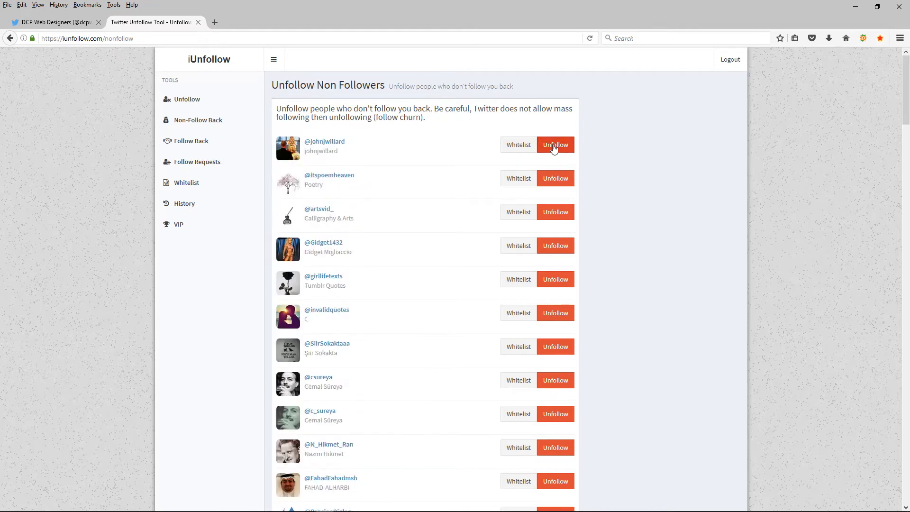
{"action": "left_click", "coordinate": [555, 145]}
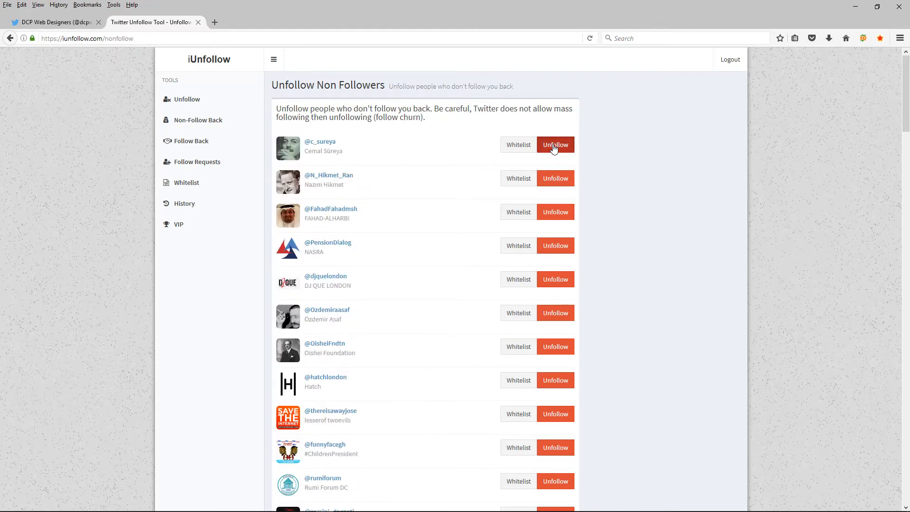
{"action": "left_click", "coordinate": [555, 144]}
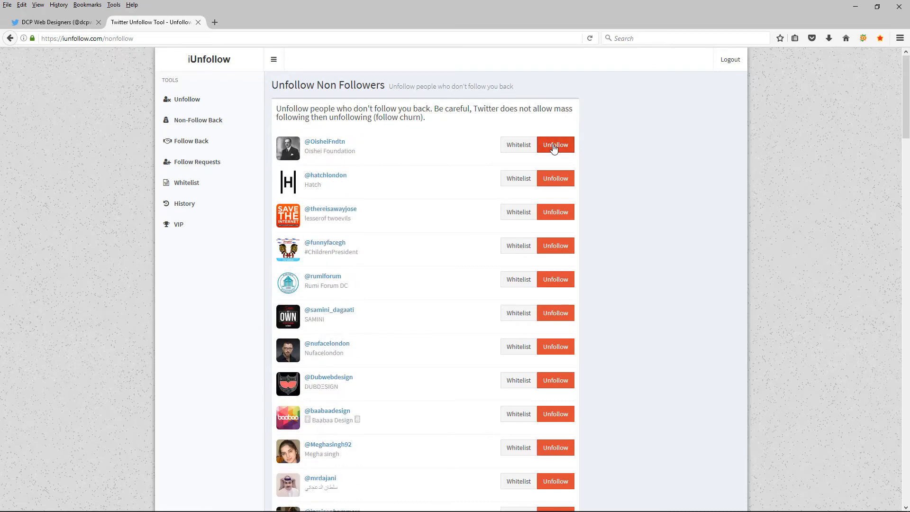
{"action": "left_click", "coordinate": [555, 144]}
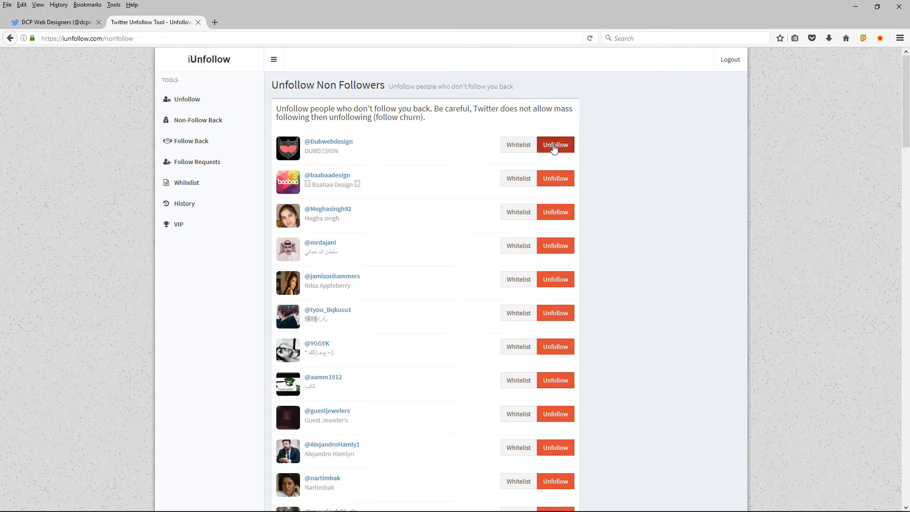
{"action": "left_click", "coordinate": [554, 144]}
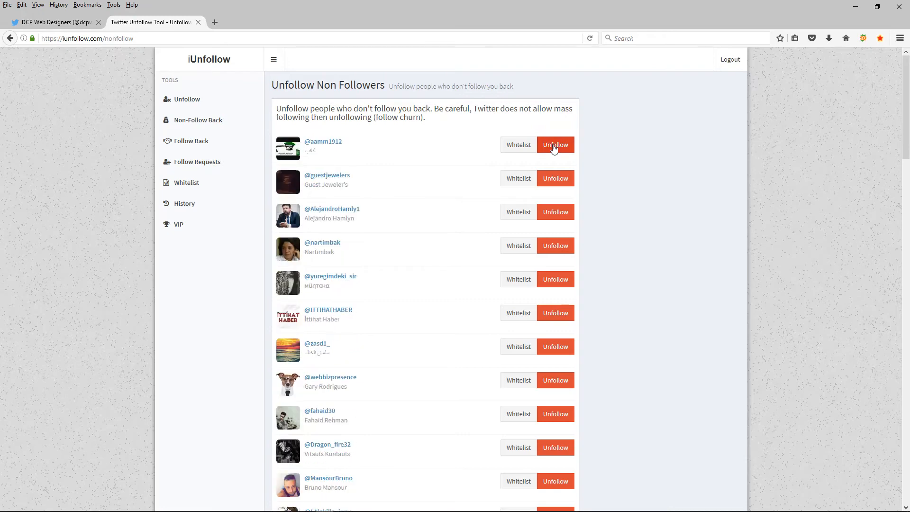
{"action": "left_click", "coordinate": [554, 145]}
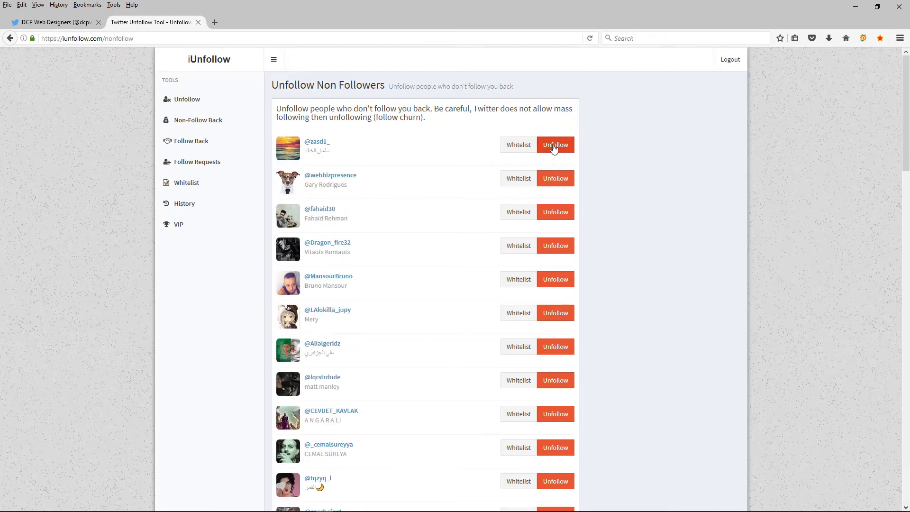
{"action": "left_click", "coordinate": [554, 145]}
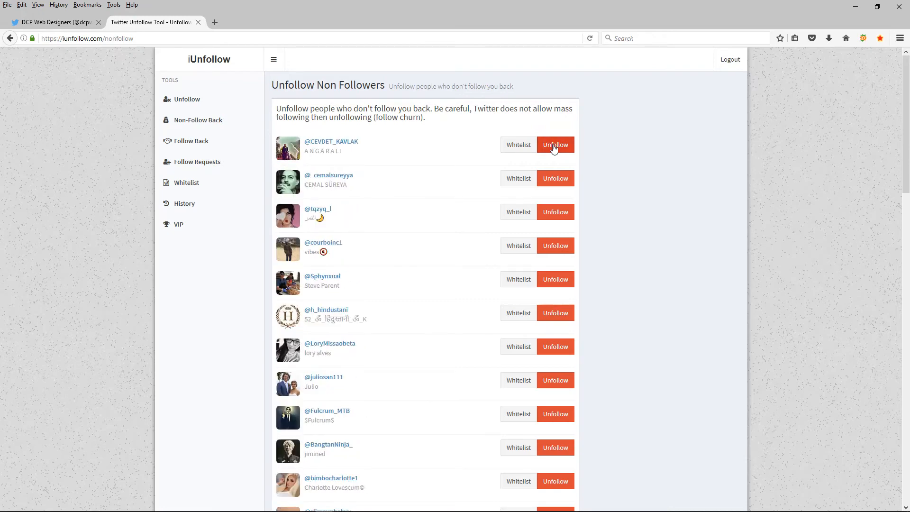
{"action": "left_click", "coordinate": [554, 144]}
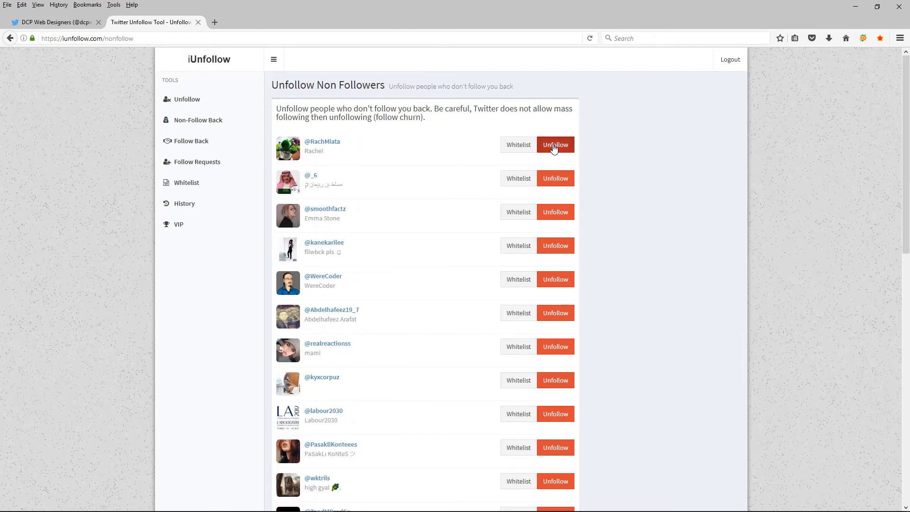
{"action": "left_click", "coordinate": [555, 145]}
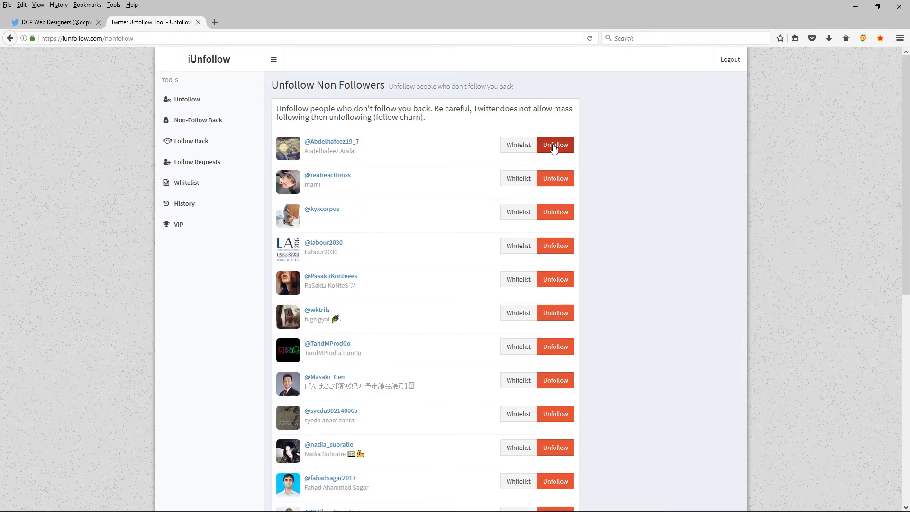
{"action": "left_click", "coordinate": [555, 145]}
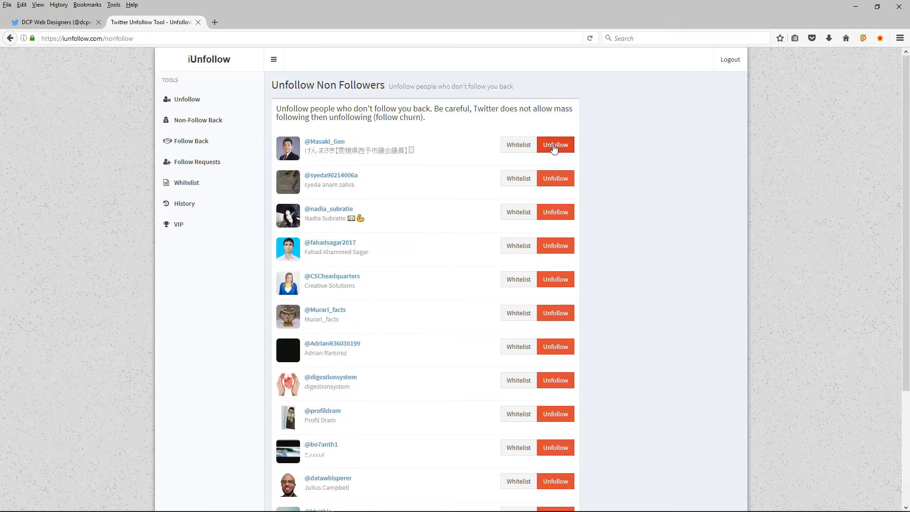
{"action": "left_click", "coordinate": [555, 145]}
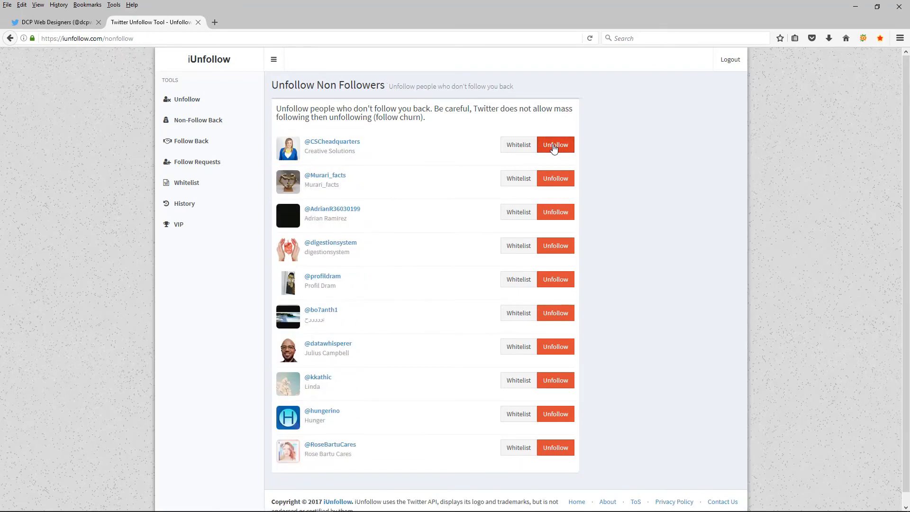
{"action": "left_click", "coordinate": [554, 145]}
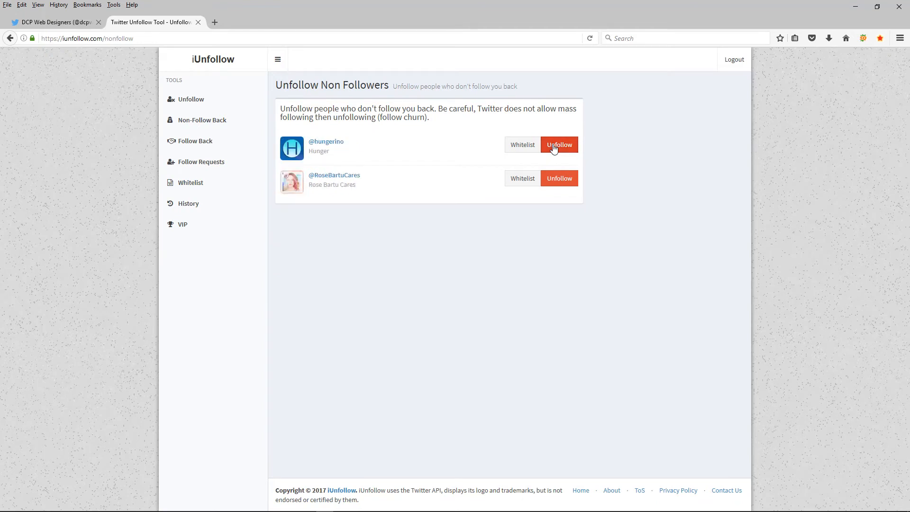
{"action": "left_click", "coordinate": [558, 145]}
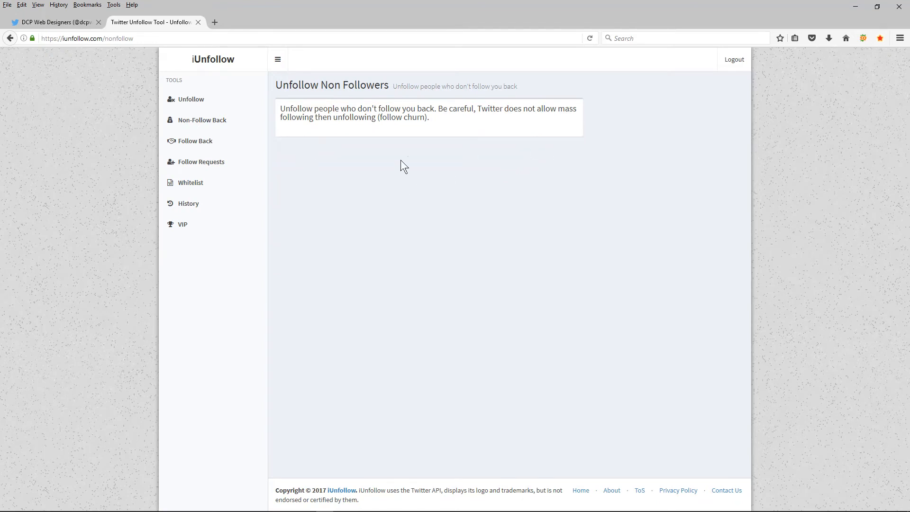
{"action": "mouse_move", "coordinate": [473, 221]}
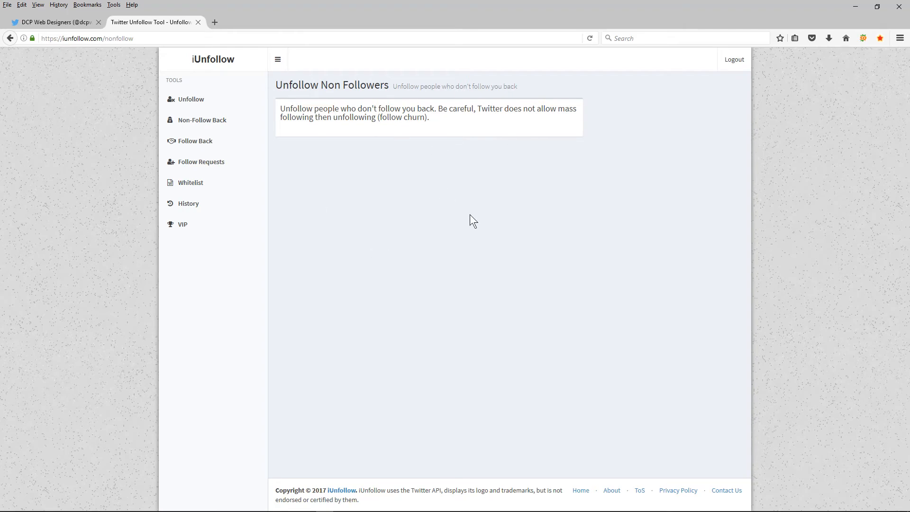
{"action": "mouse_move", "coordinate": [339, 163]}
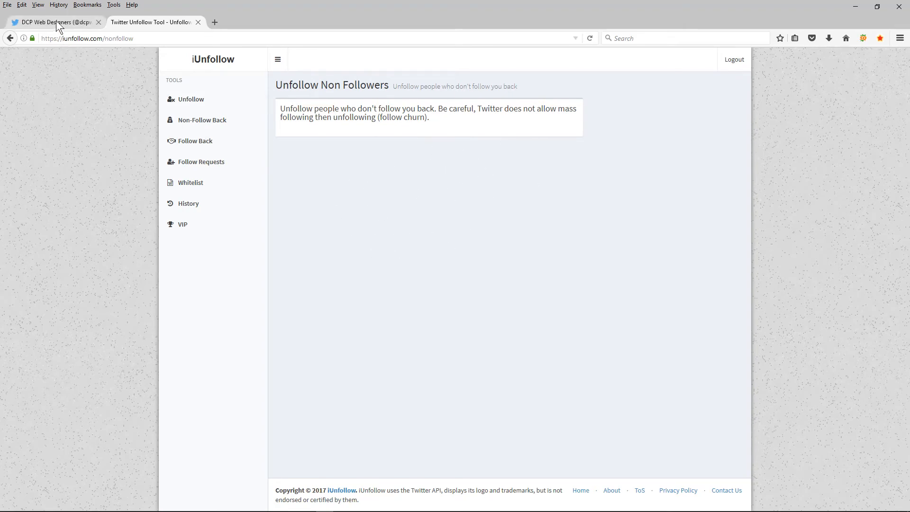
- Switch to the DCP Web Designers Twitter profile, still showing 9,091 following
{"action": "left_click", "coordinate": [52, 22]}
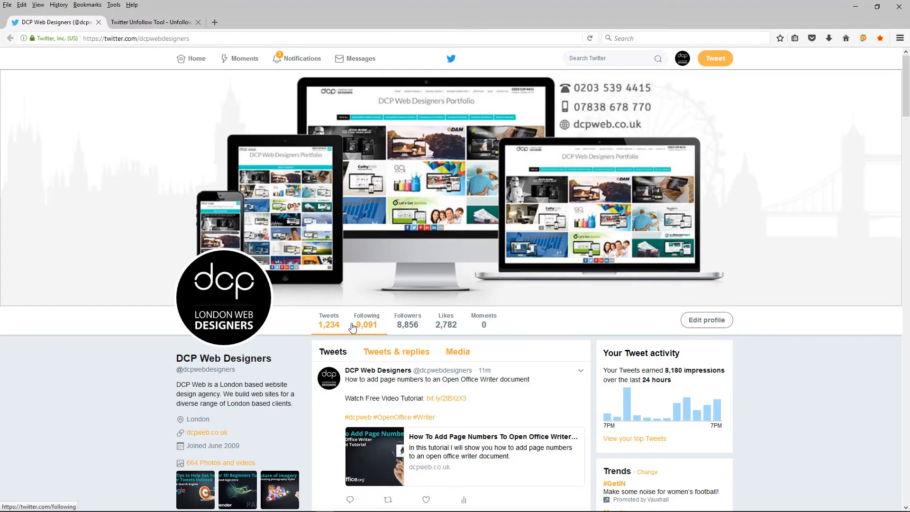
{"action": "mouse_move", "coordinate": [367, 329]}
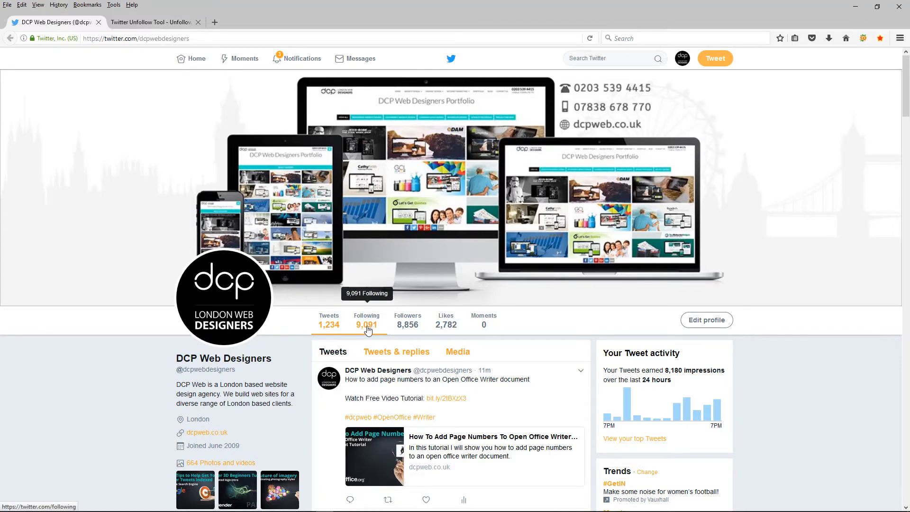
- Reload the Twitter profile to confirm 8,990 following, then return to iUnfollow
{"action": "left_click", "coordinate": [367, 324]}
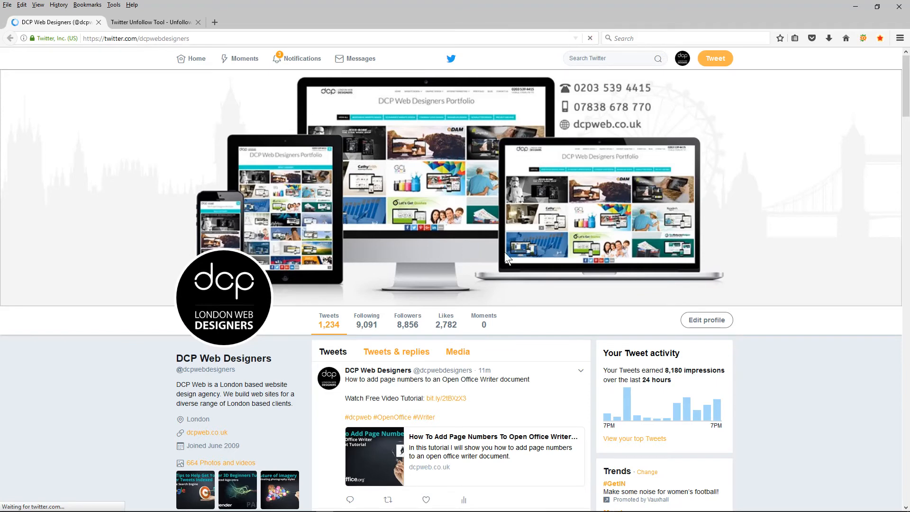
{"action": "left_click", "coordinate": [396, 352]}
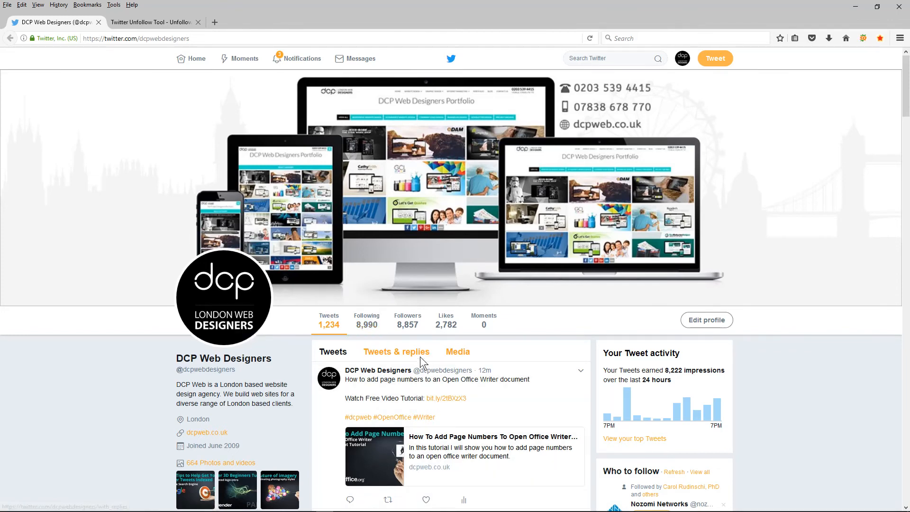
{"action": "mouse_move", "coordinate": [455, 302]}
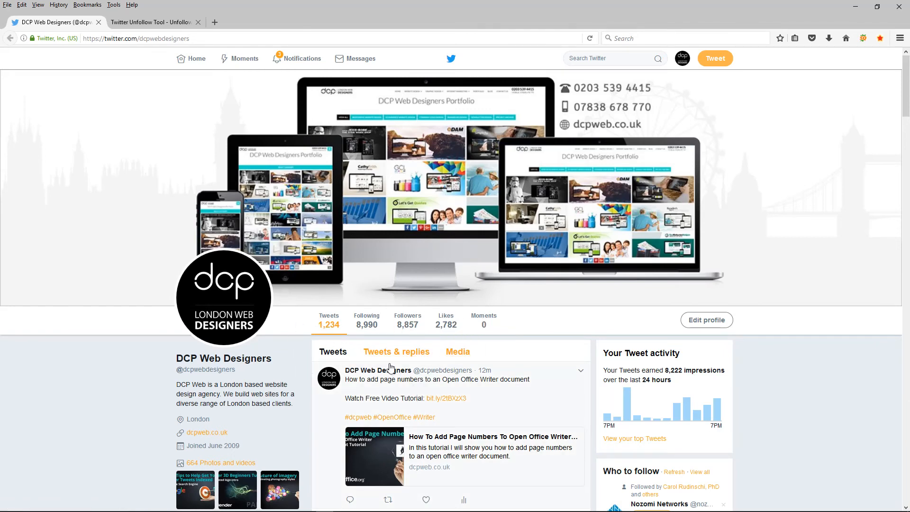
{"action": "left_click", "coordinate": [152, 22]}
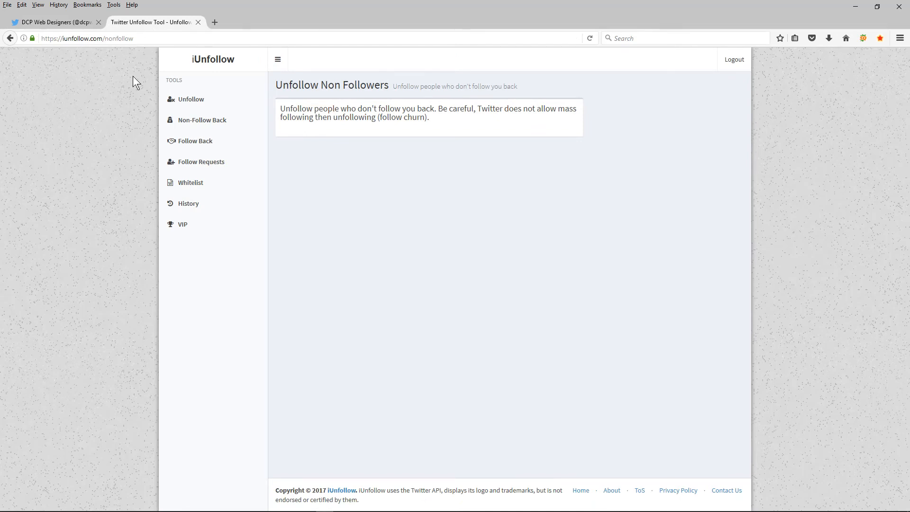
{"action": "mouse_move", "coordinate": [186, 91]}
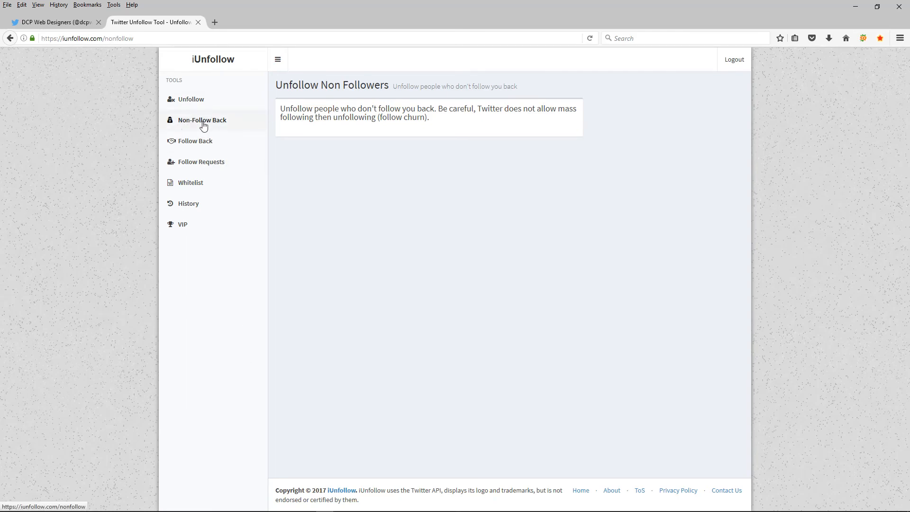
- Return to the Twitter profile showing 8,990 following and 8,857 followers
{"action": "left_click", "coordinate": [52, 22]}
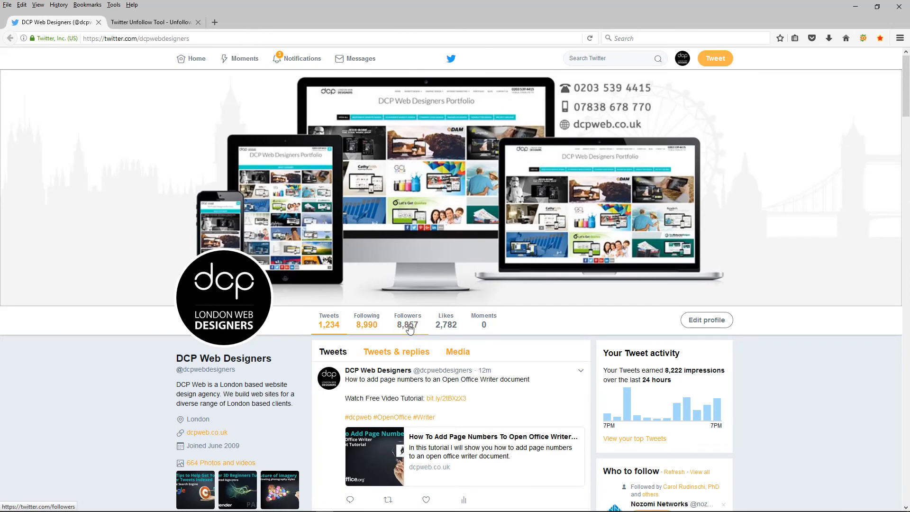
{"action": "mouse_move", "coordinate": [407, 324]}
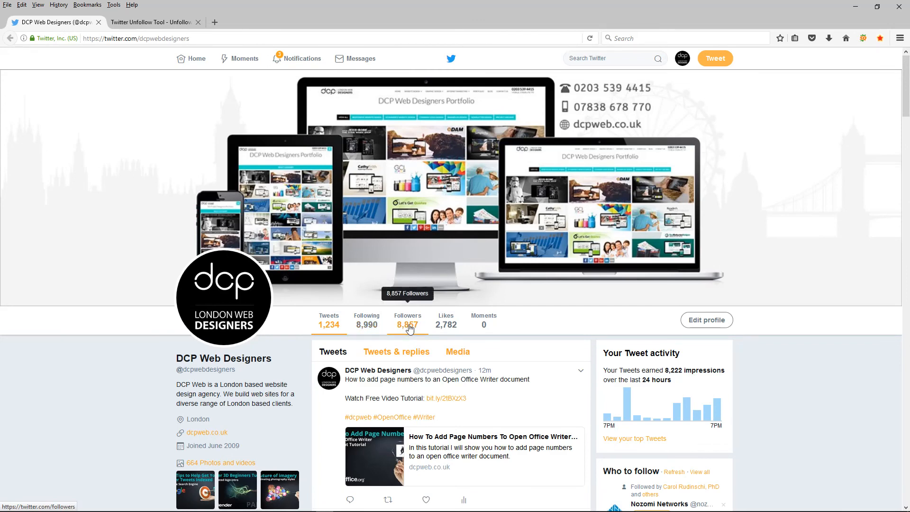